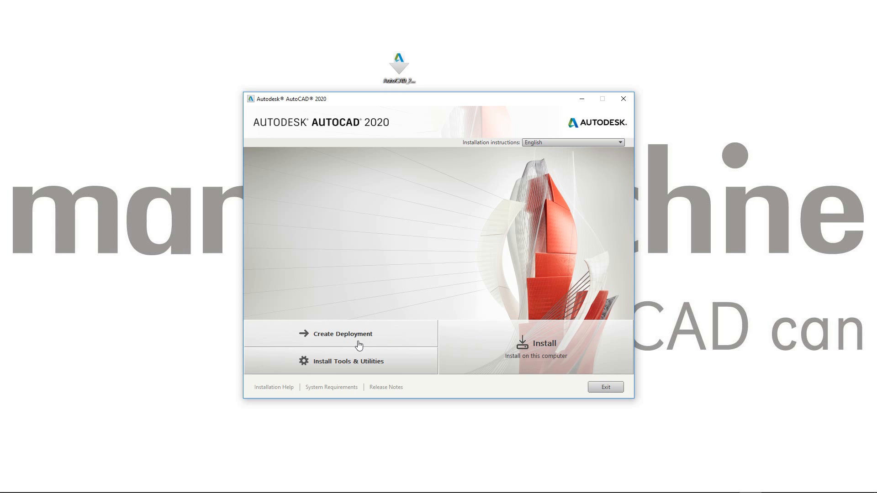
pyautogui.moveTo(534, 348)
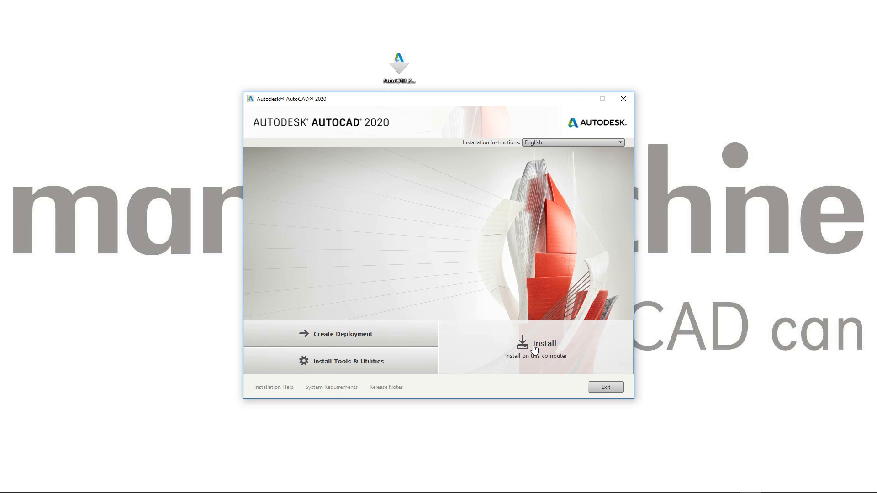
# Step: Begin the install, accept the licence agreement and continue to the configuration page
pyautogui.click(533, 347)
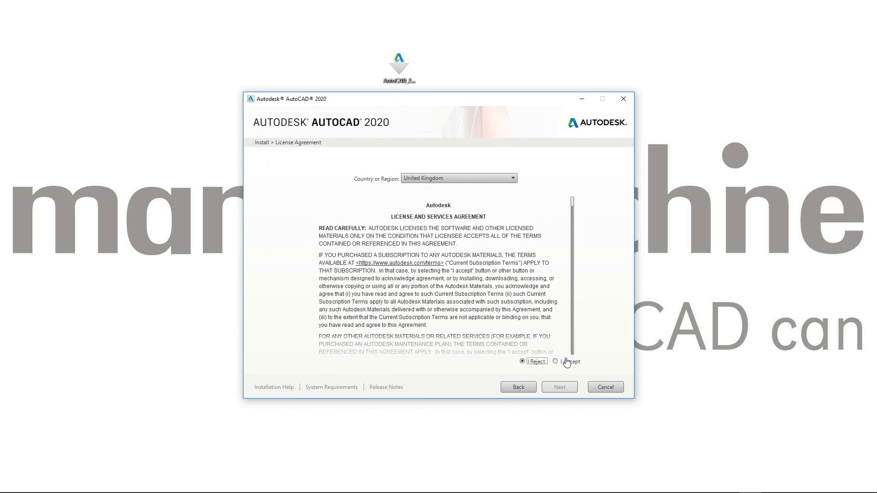
pyautogui.click(556, 360)
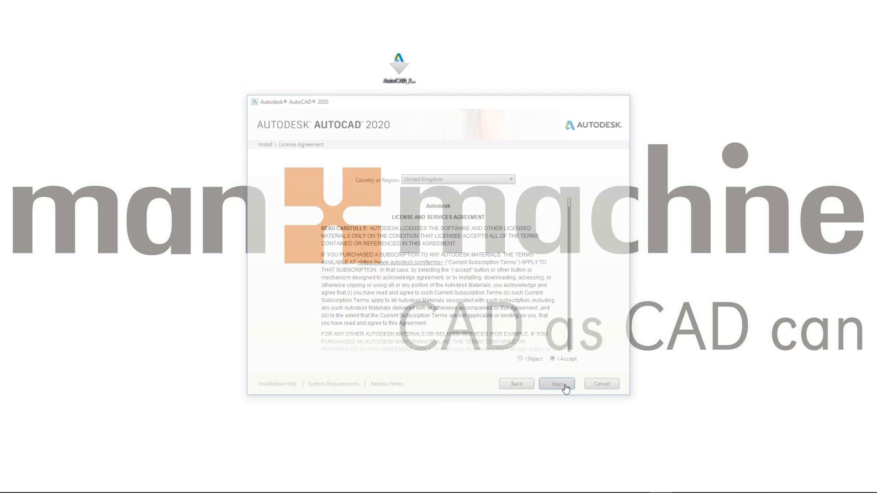
pyautogui.click(556, 383)
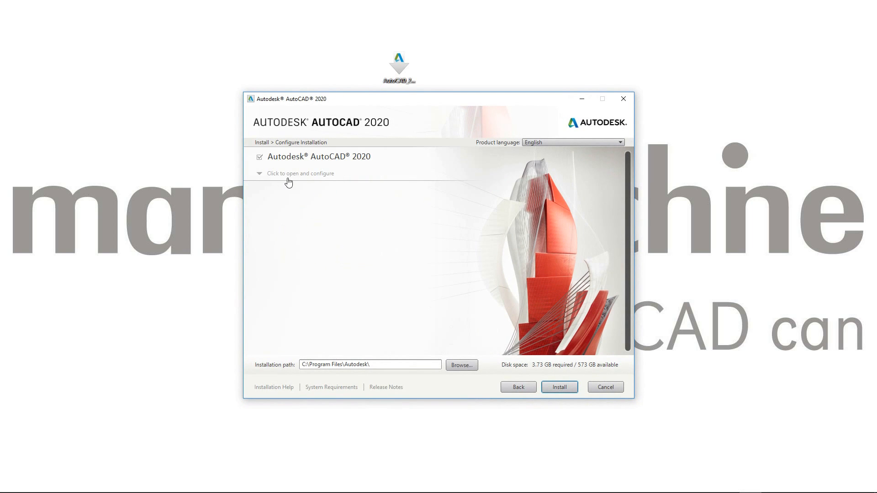
# Step: Review the AutoCAD 2020 sub-components and Typical install type, then start installation with defaults
pyautogui.click(296, 173)
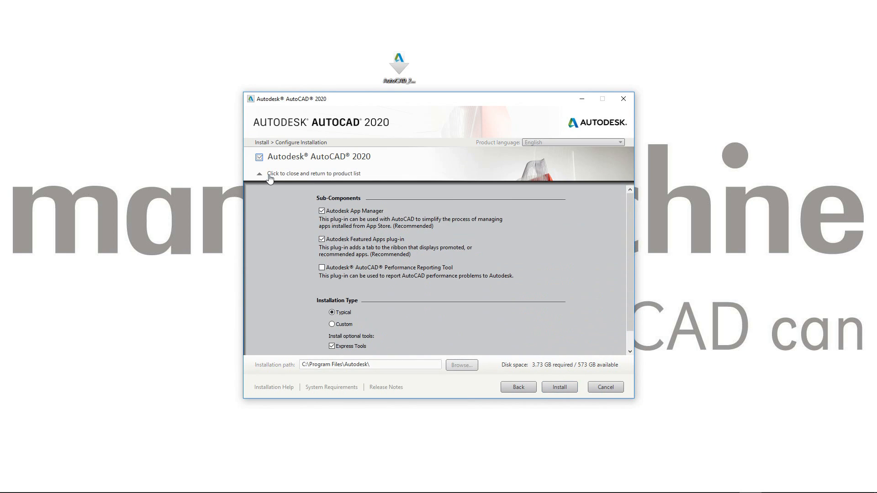
pyautogui.moveTo(375, 167)
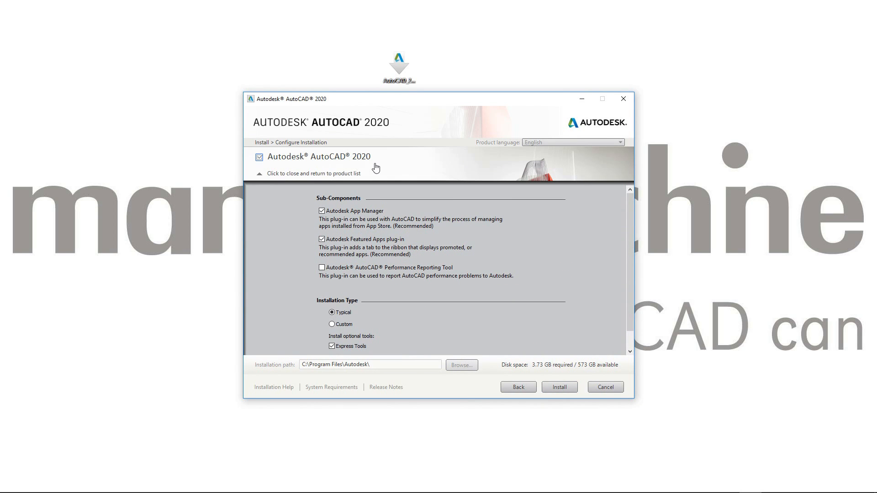
pyautogui.moveTo(394, 221)
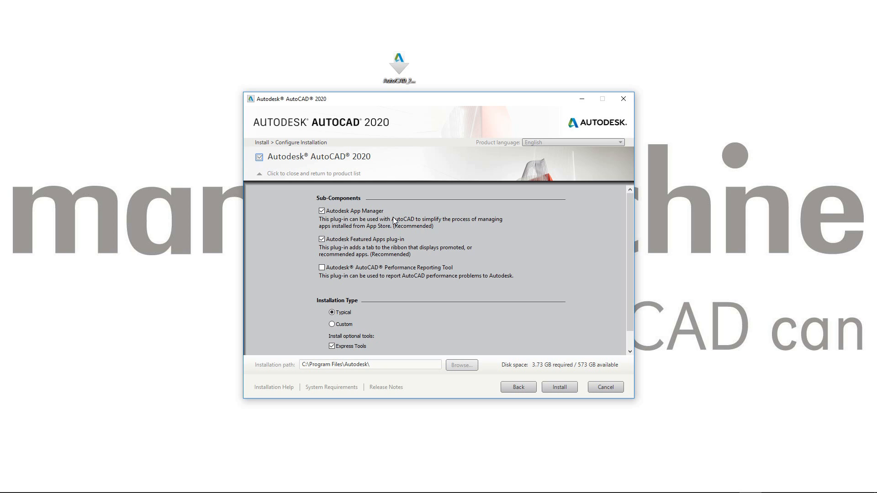
pyautogui.moveTo(357, 220)
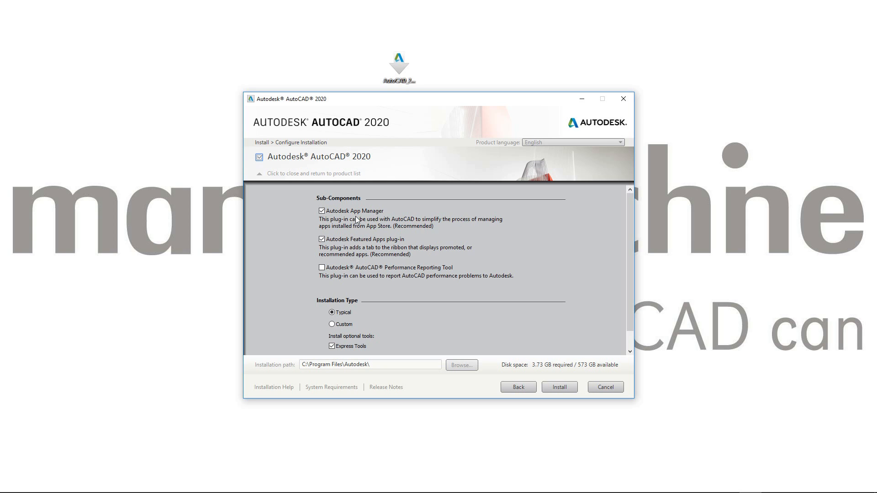
pyautogui.moveTo(390, 225)
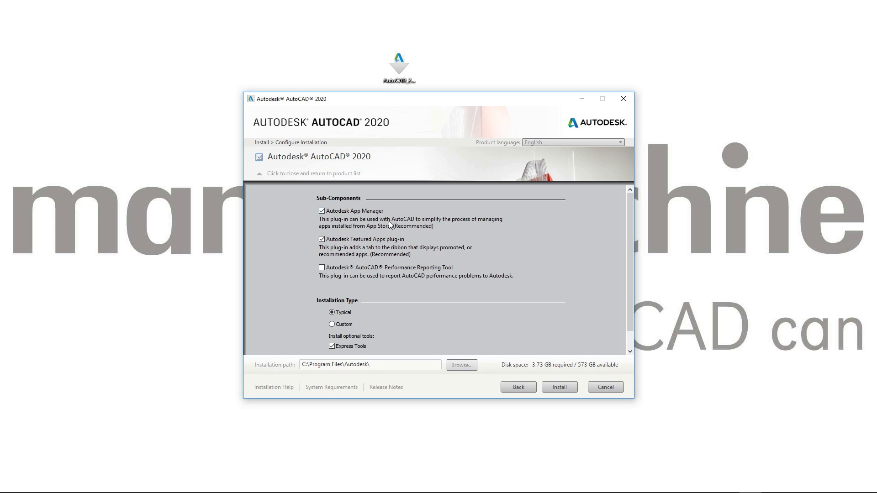
pyautogui.moveTo(456, 221)
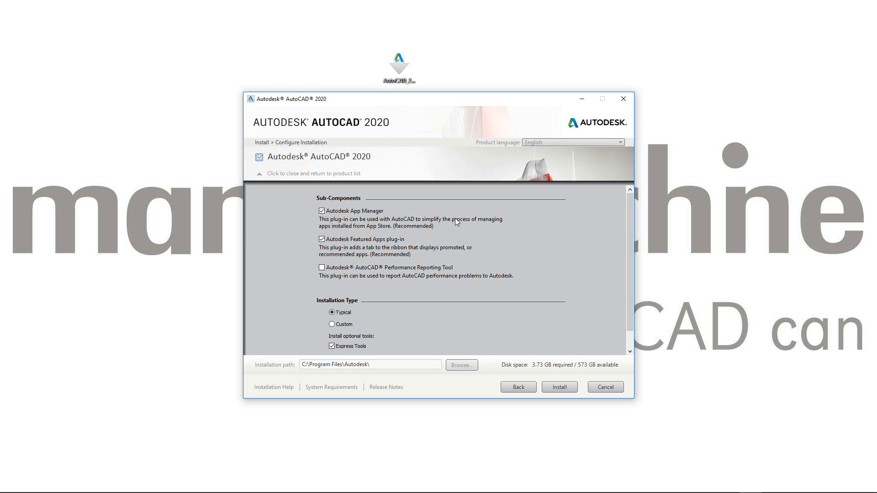
pyautogui.scroll(-3)
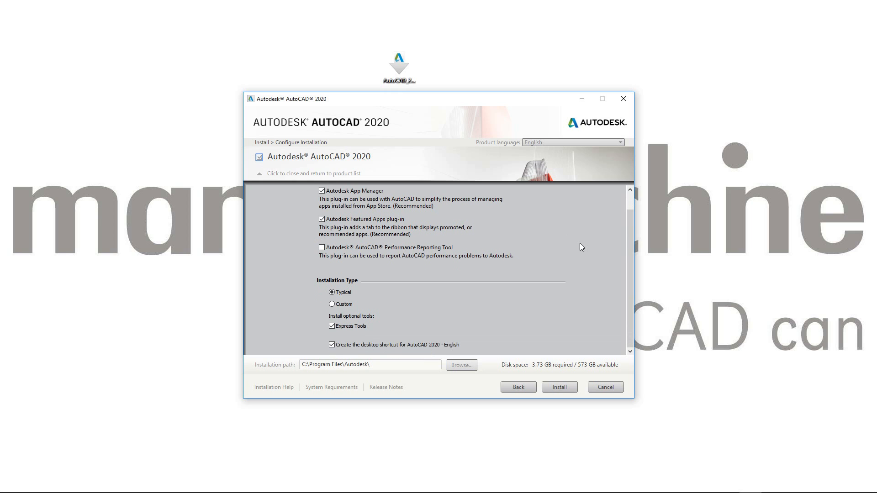
pyautogui.scroll(3)
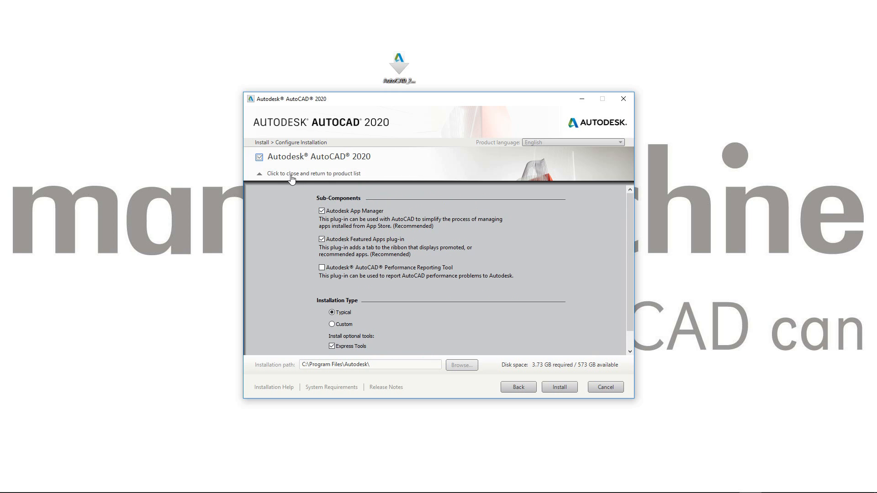
pyautogui.click(259, 174)
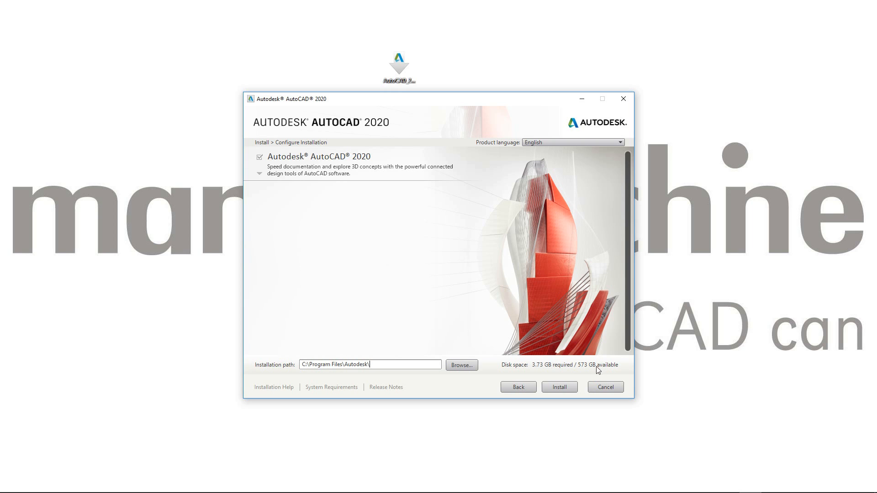
pyautogui.click(559, 387)
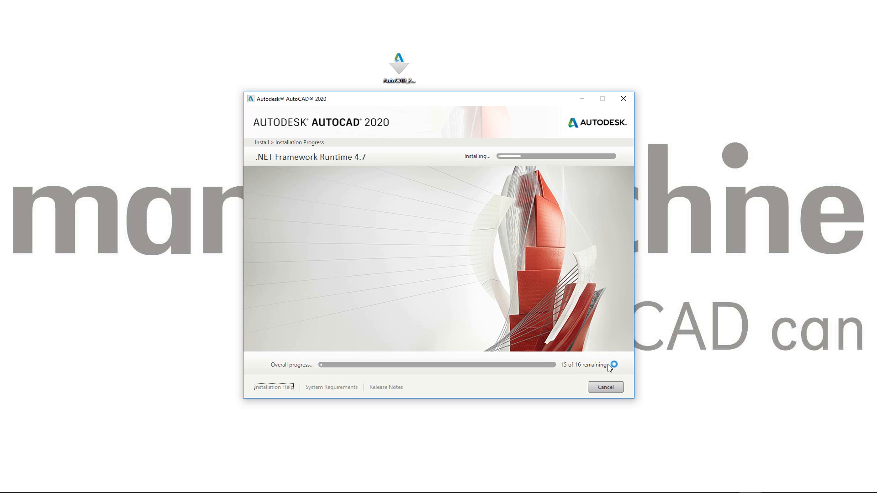
pyautogui.moveTo(609, 367)
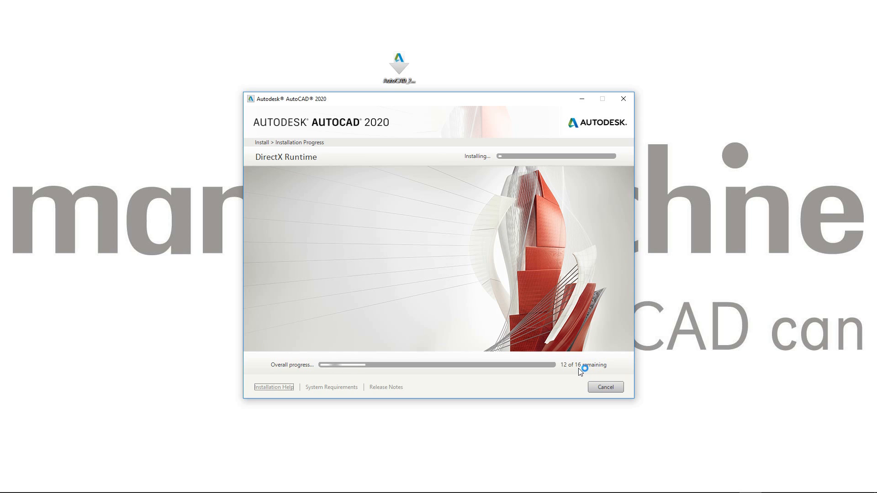
pyautogui.moveTo(567, 374)
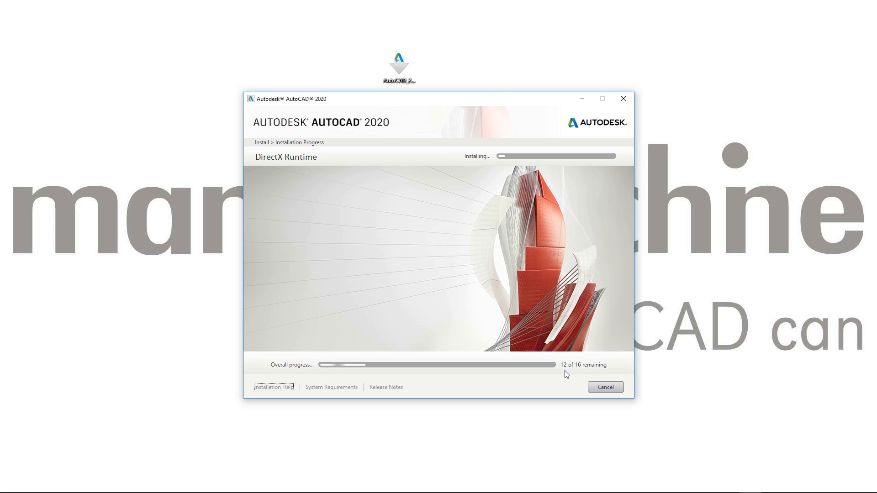
pyautogui.moveTo(306, 377)
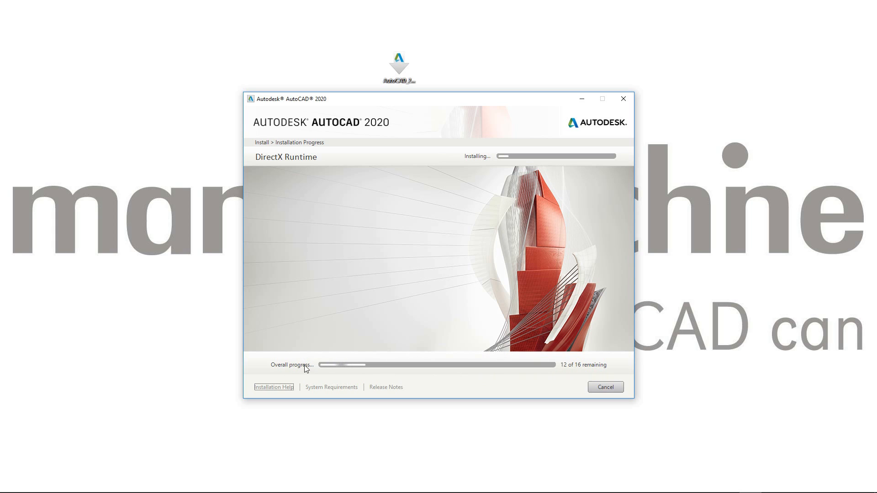
pyautogui.moveTo(485, 171)
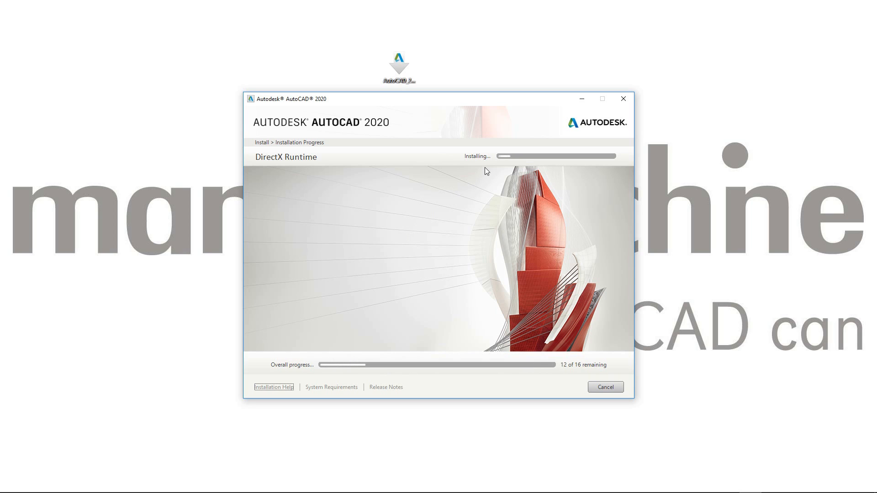
pyautogui.moveTo(472, 169)
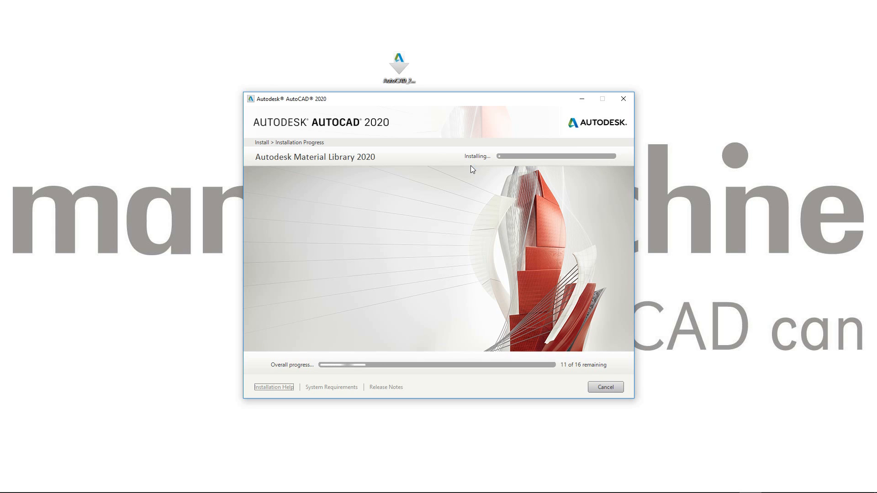
pyautogui.moveTo(274, 165)
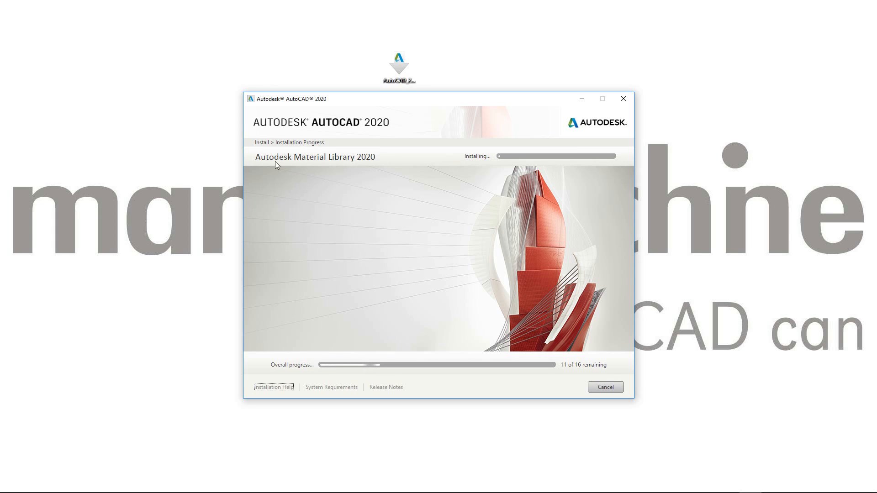
pyautogui.moveTo(714, 419)
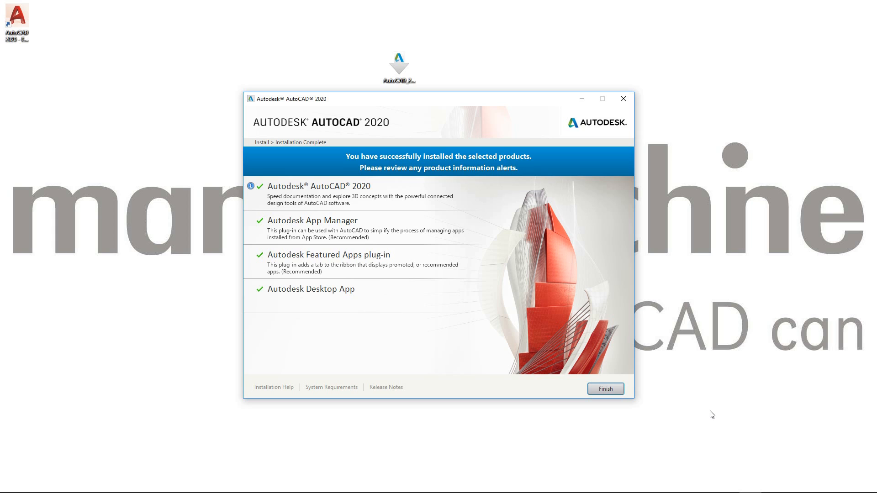
pyautogui.moveTo(459, 168)
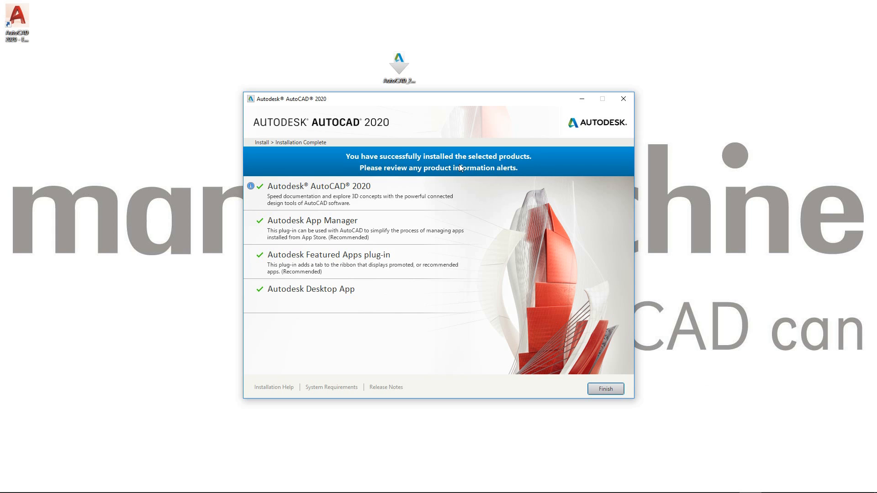
pyautogui.moveTo(389, 275)
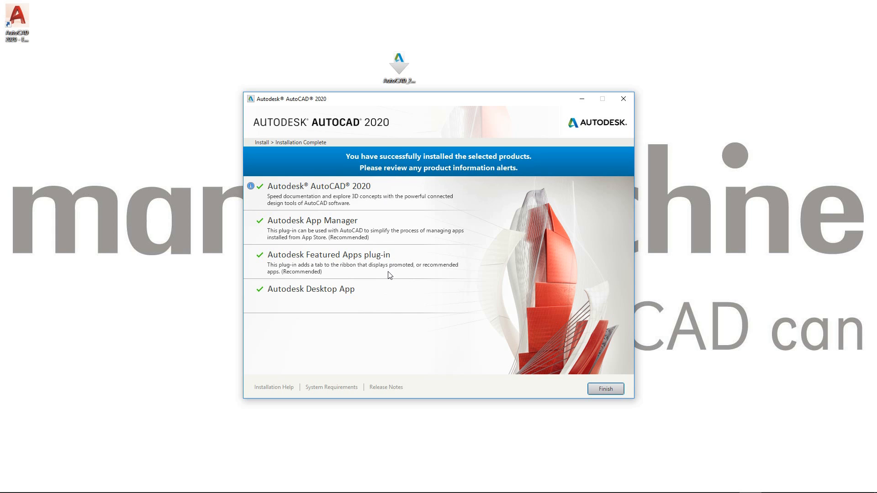
pyautogui.moveTo(624, 354)
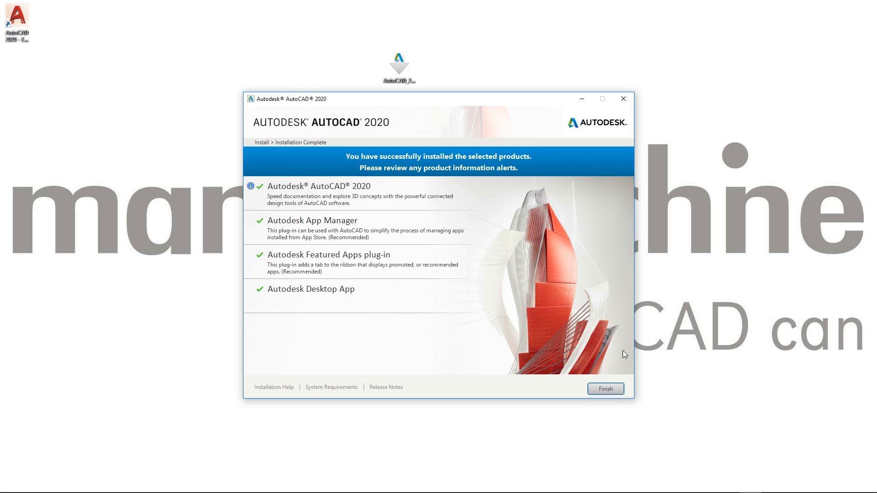
# Step: Finish the installer after all products report successful installation
pyautogui.click(604, 390)
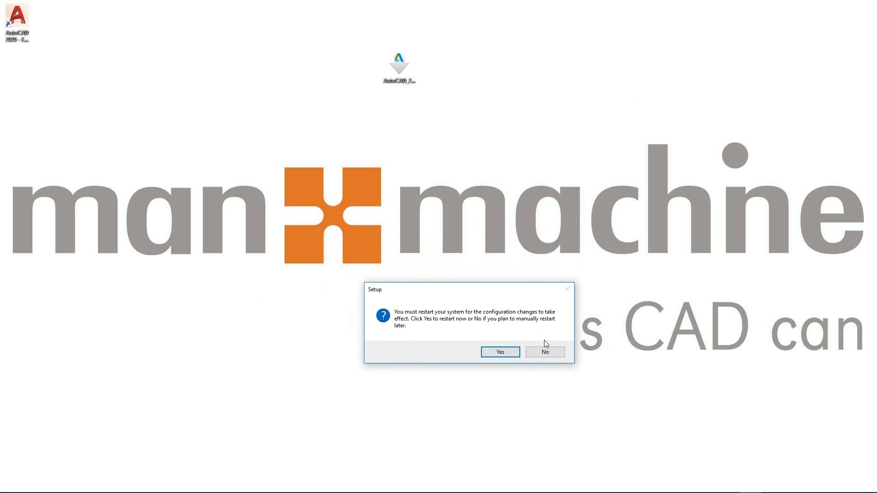
pyautogui.moveTo(544, 353)
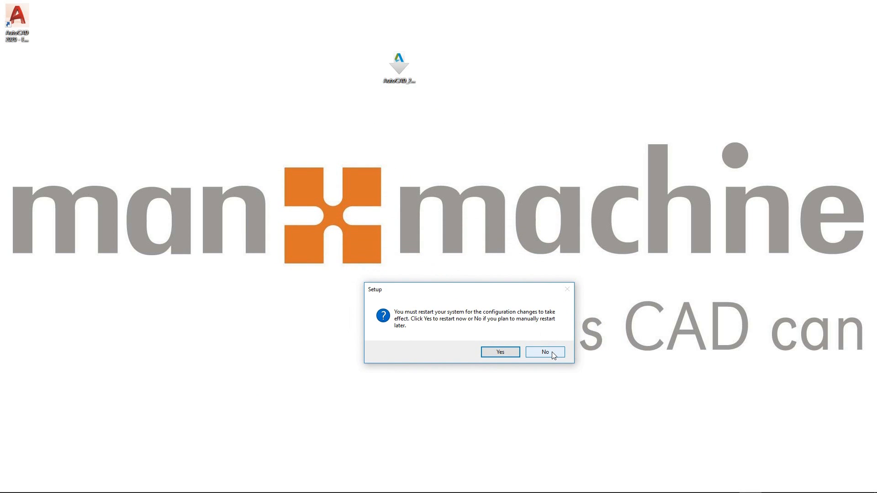